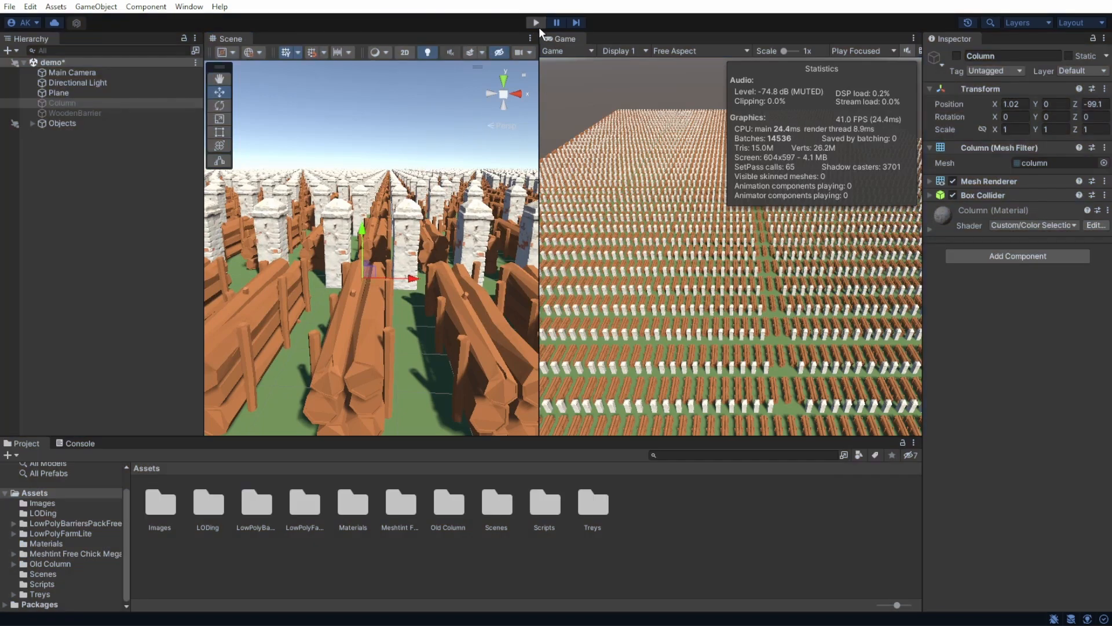
Stop play mode and show the context actions for the Column object in the Hierarchy.
click(536, 22)
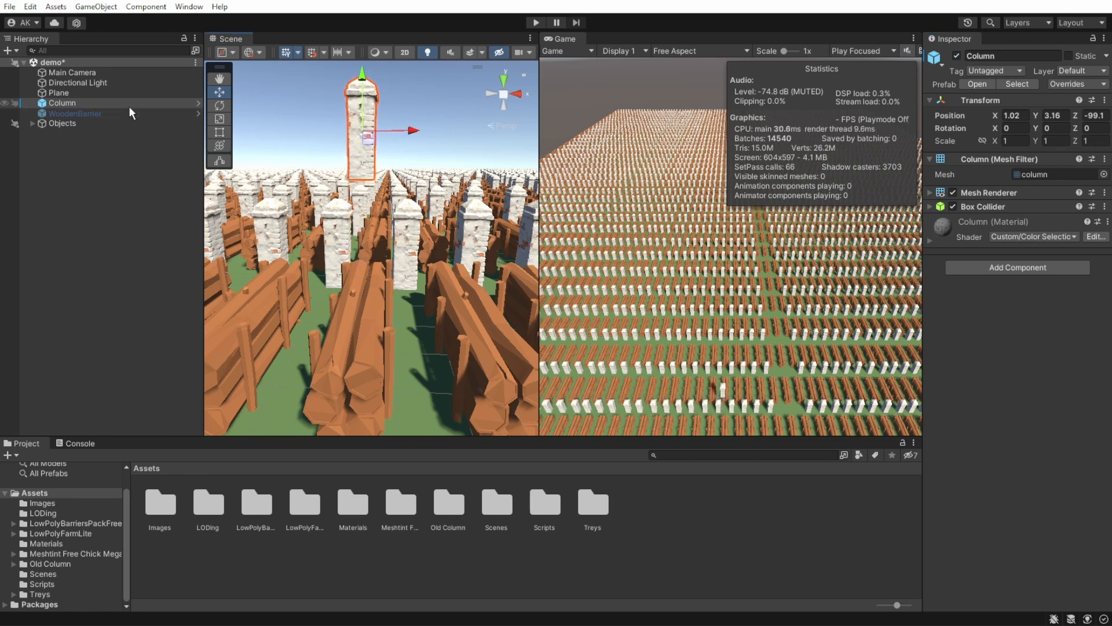
right_click(63, 103)
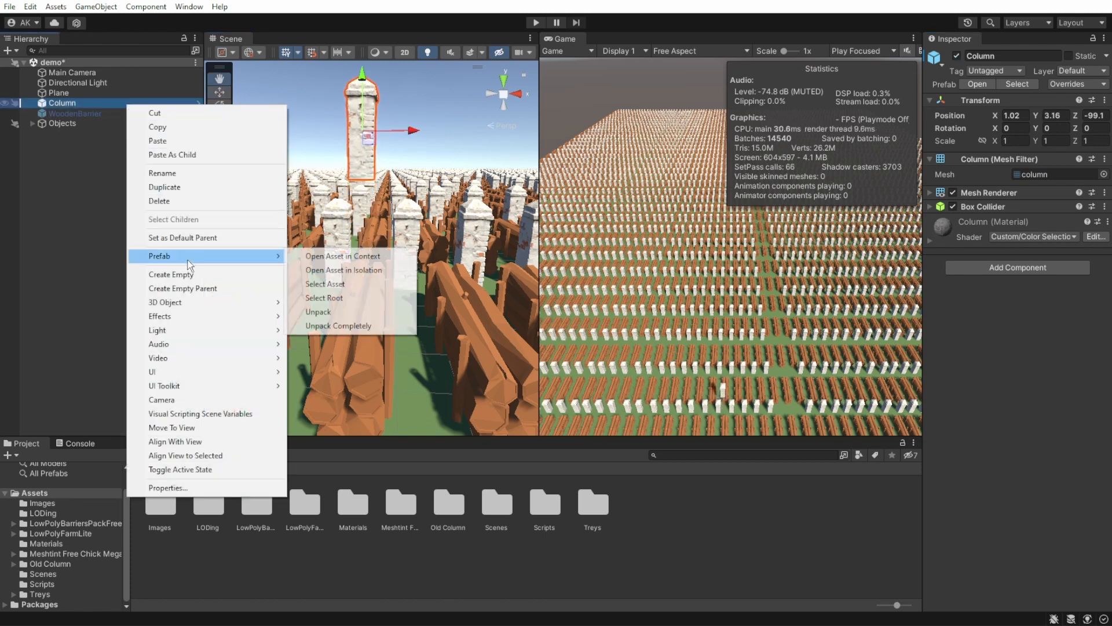
mouse_move(344, 270)
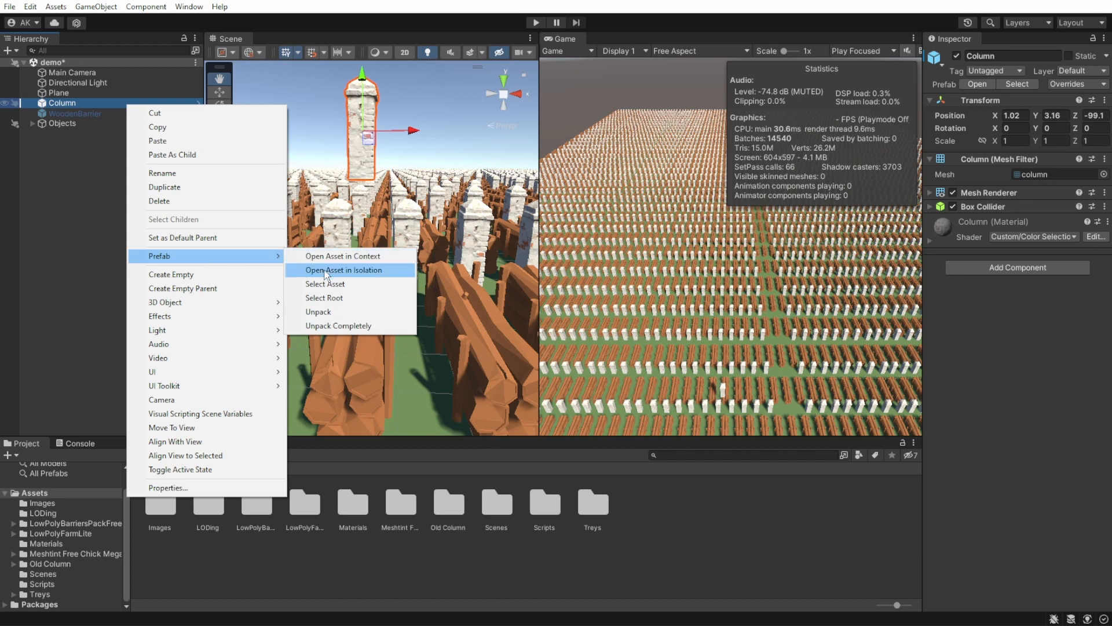
Open the Column prefab in isolation, add a Cube child, and select the Column root.
click(341, 270)
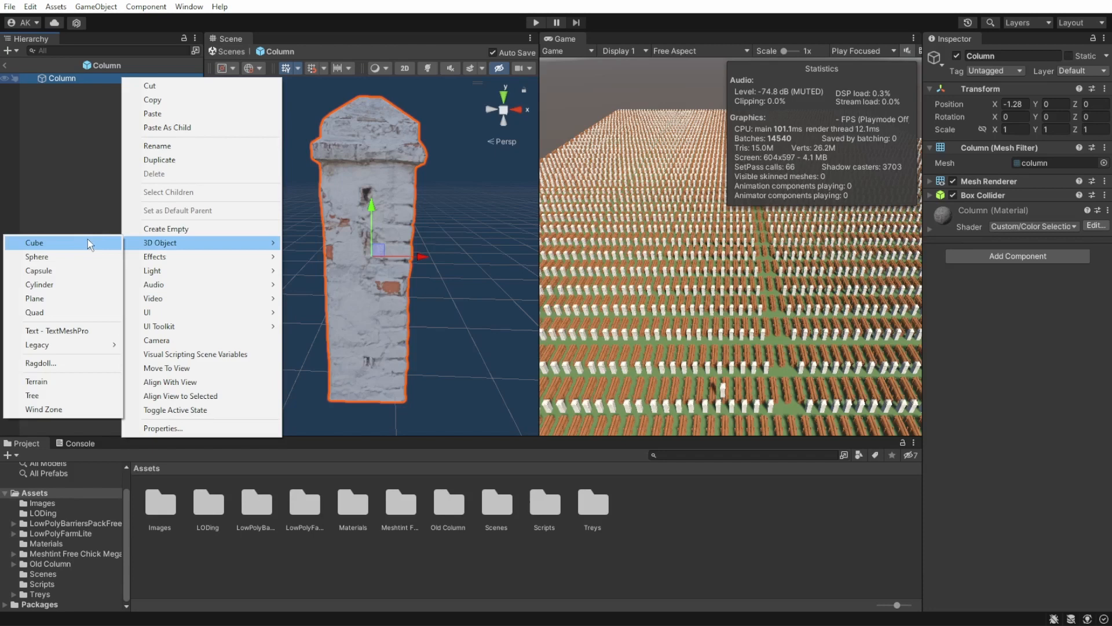
click(33, 242)
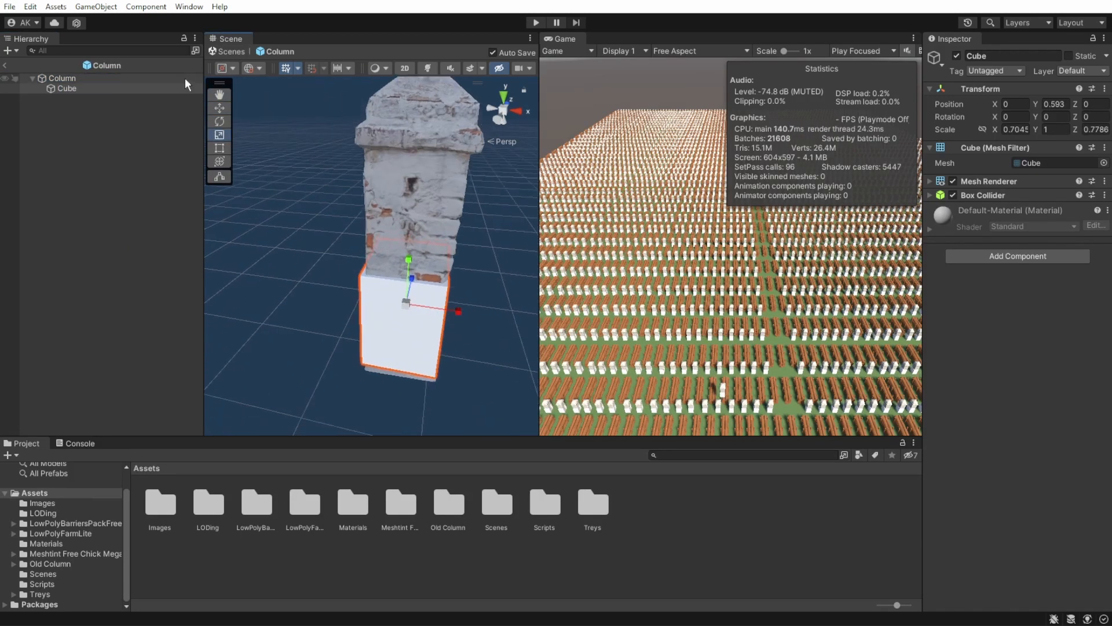
click(62, 78)
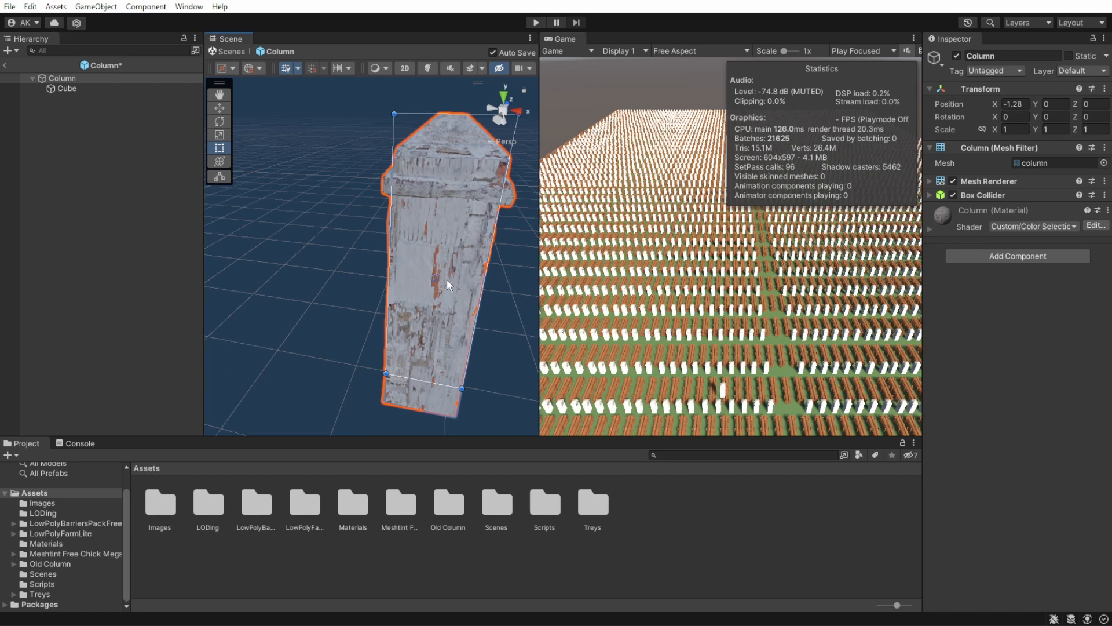
Add an LOD Group component to the Column root and assign its renderers to the LOD levels.
click(1016, 256)
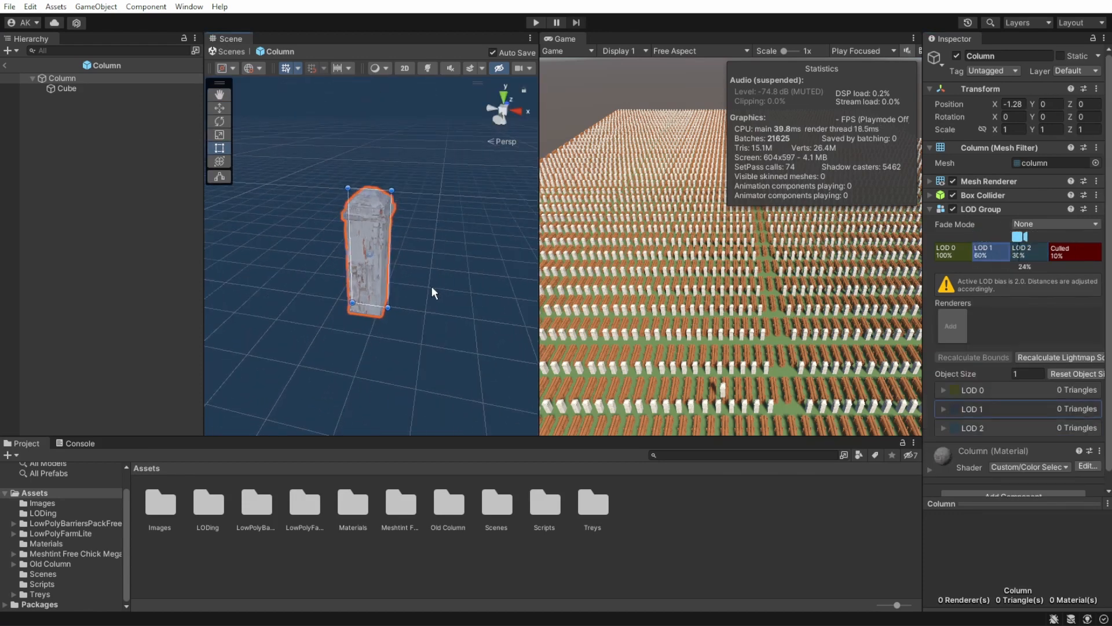
click(944, 427)
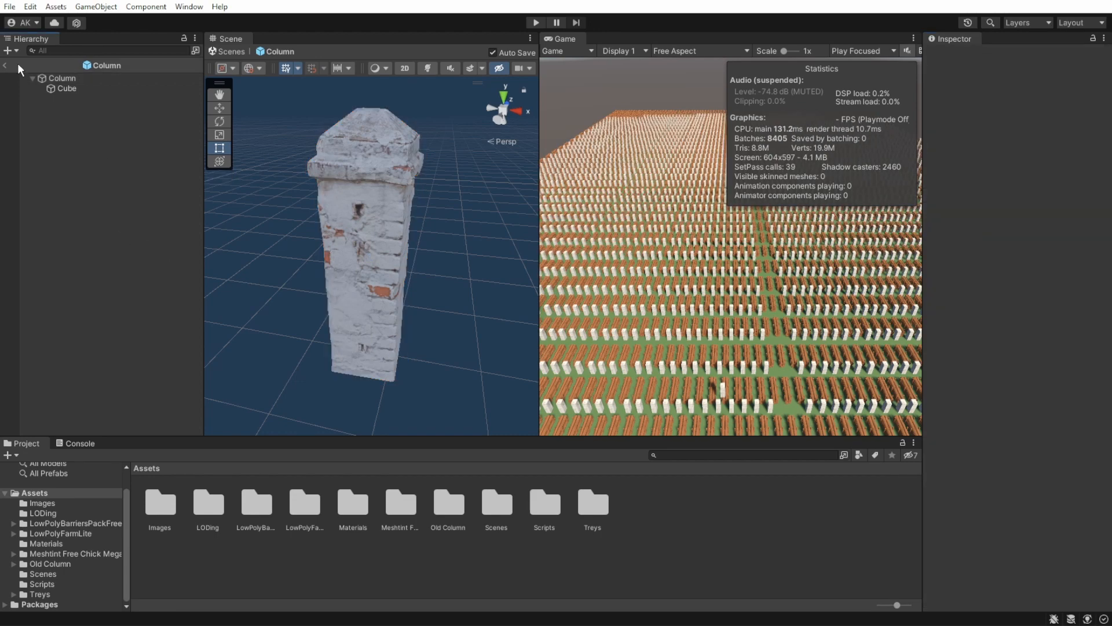
Leave the Column prefab and add the cube renderer to the WoodenBarrier's LOD 1.
click(75, 78)
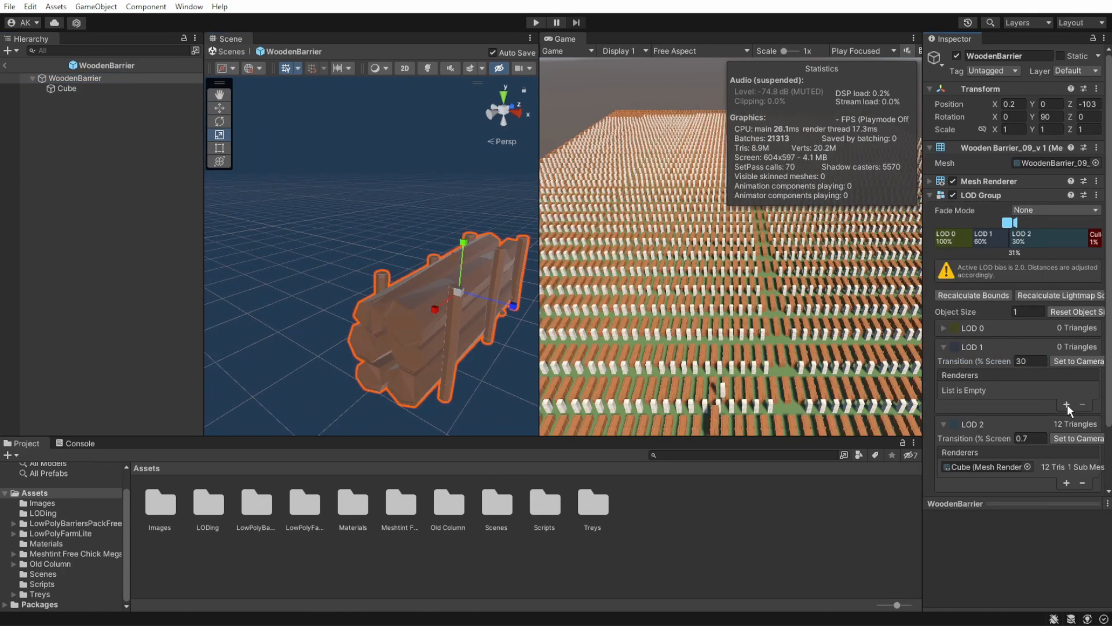
click(62, 103)
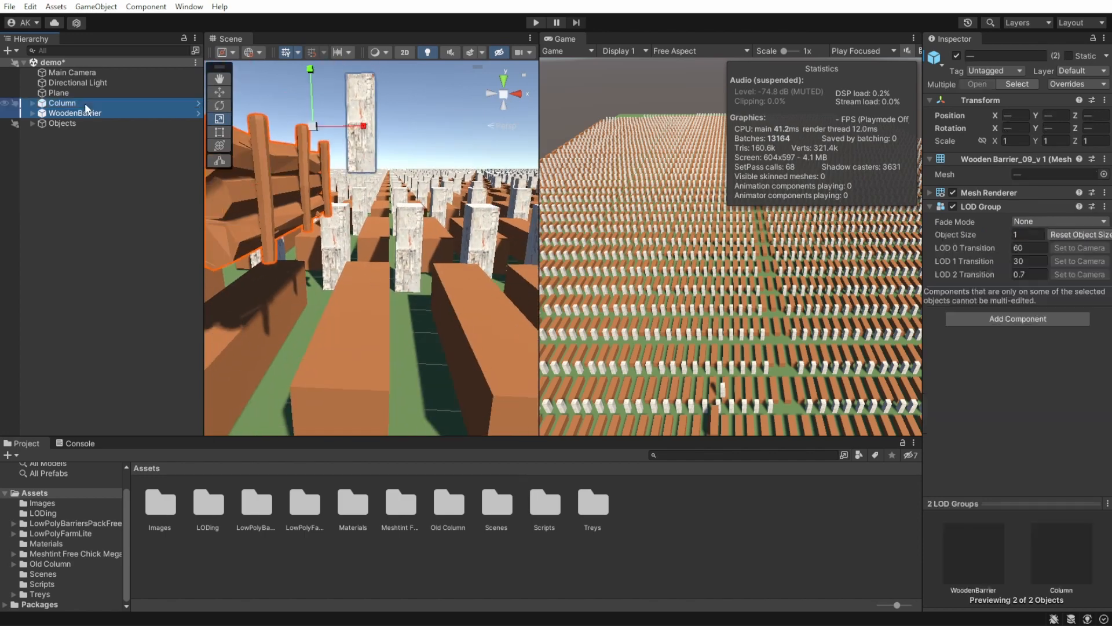
Frame WoodenBarrier, start play mode, and select Main Camera to check triangle counts.
double_click(74, 113)
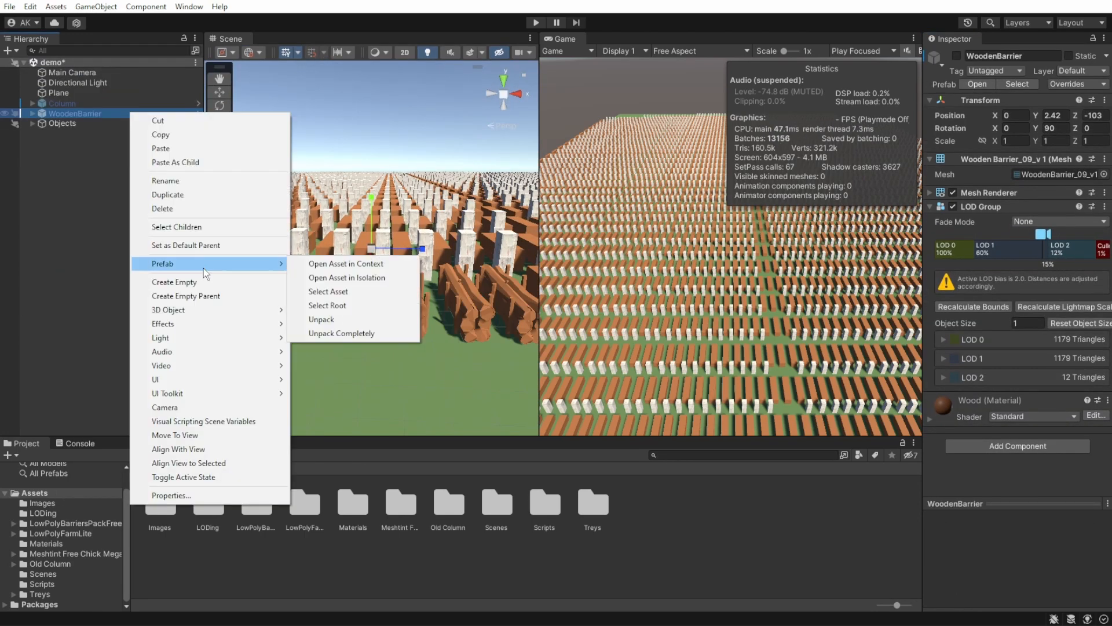
click(346, 276)
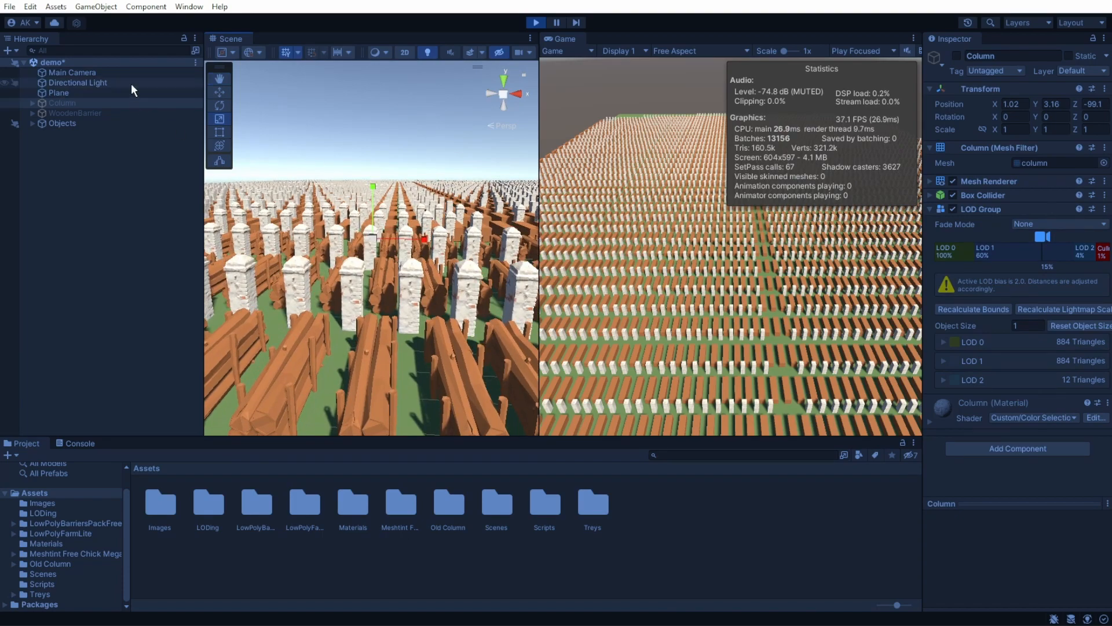
click(72, 72)
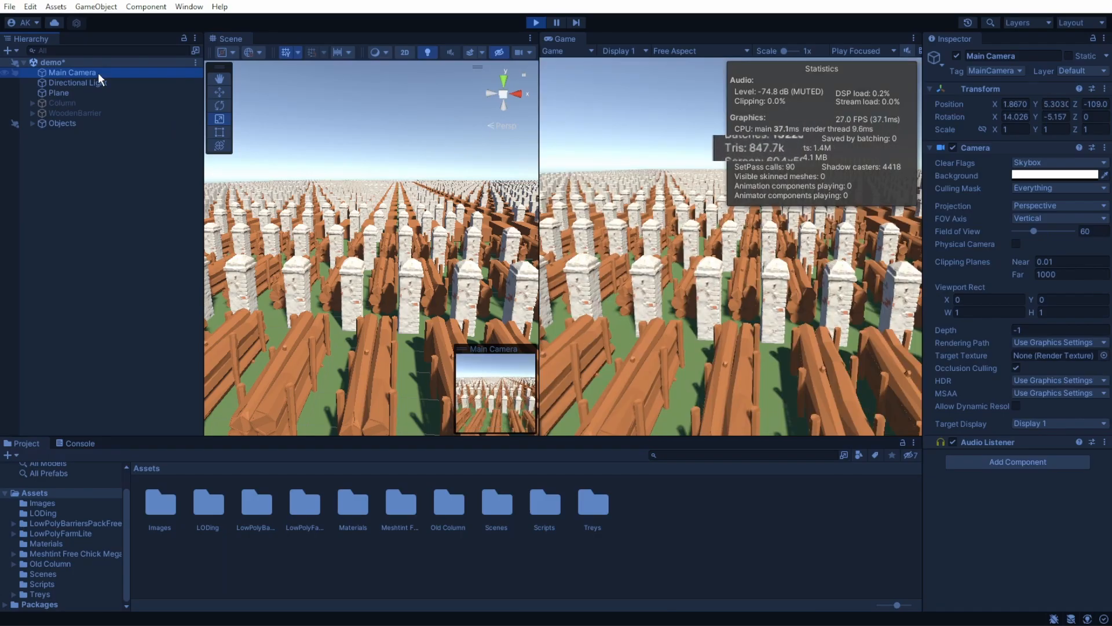